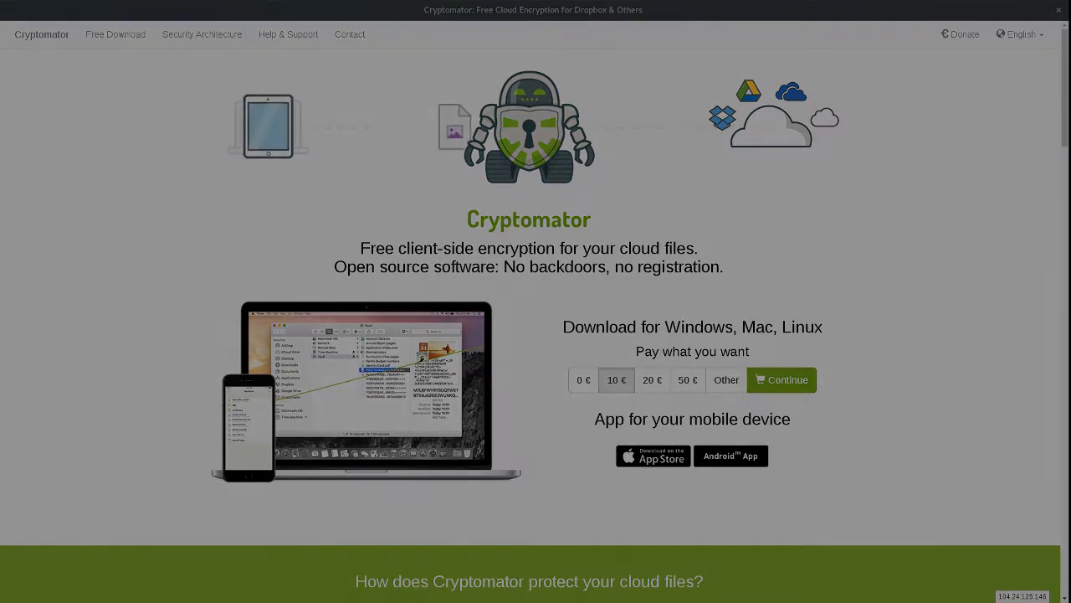
- Enter the vault1 password and unlock vault1
click(781, 379)
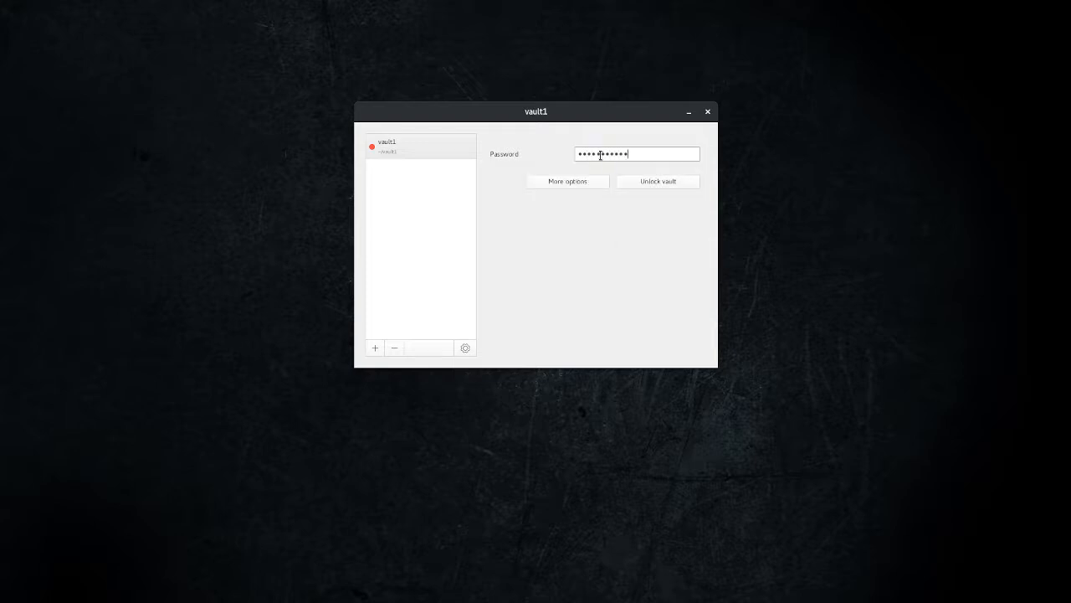
click(658, 181)
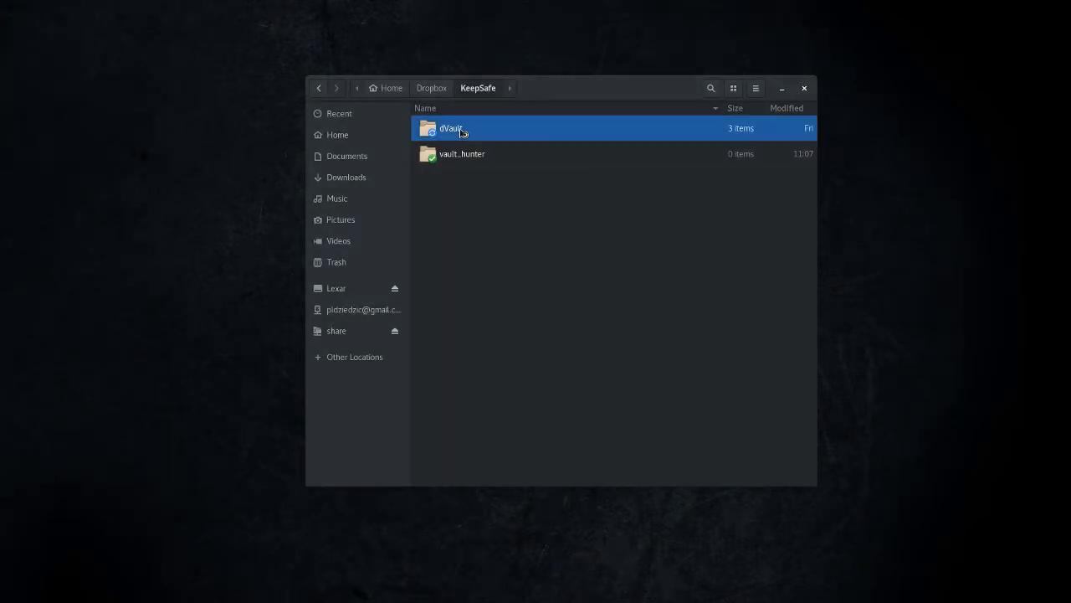
- Browse dVault's obfuscated subfolders under d, then climb back up to KeepSafe
double_click(450, 128)
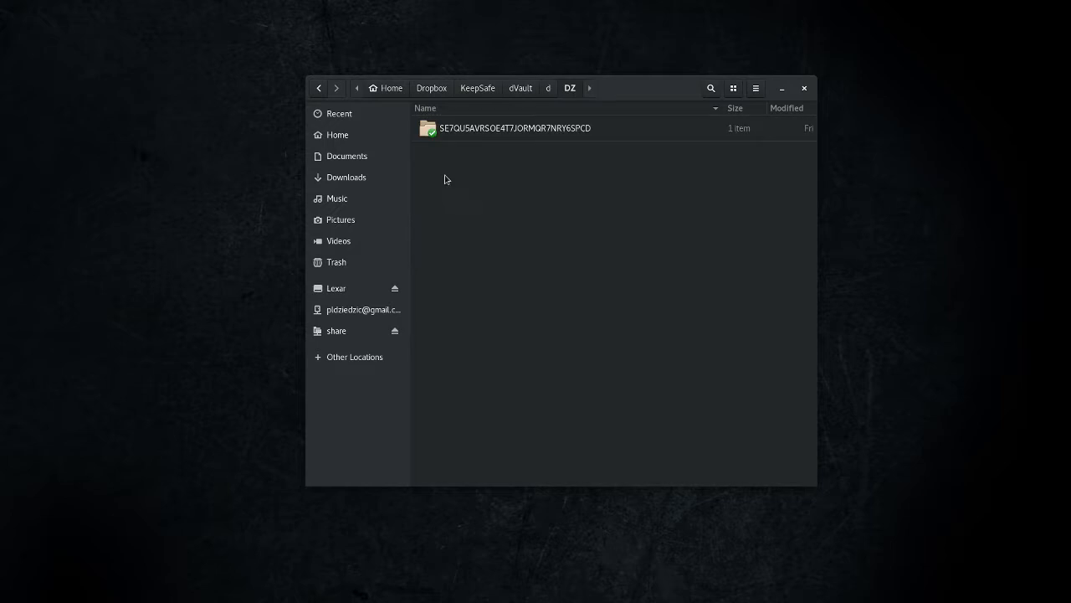
double_click(515, 127)
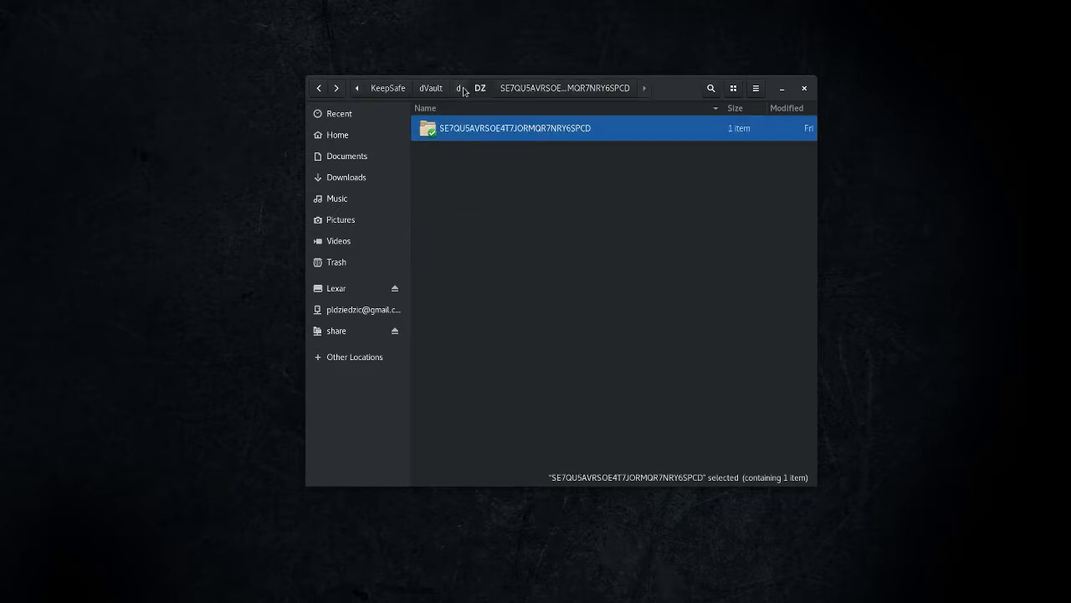
click(458, 88)
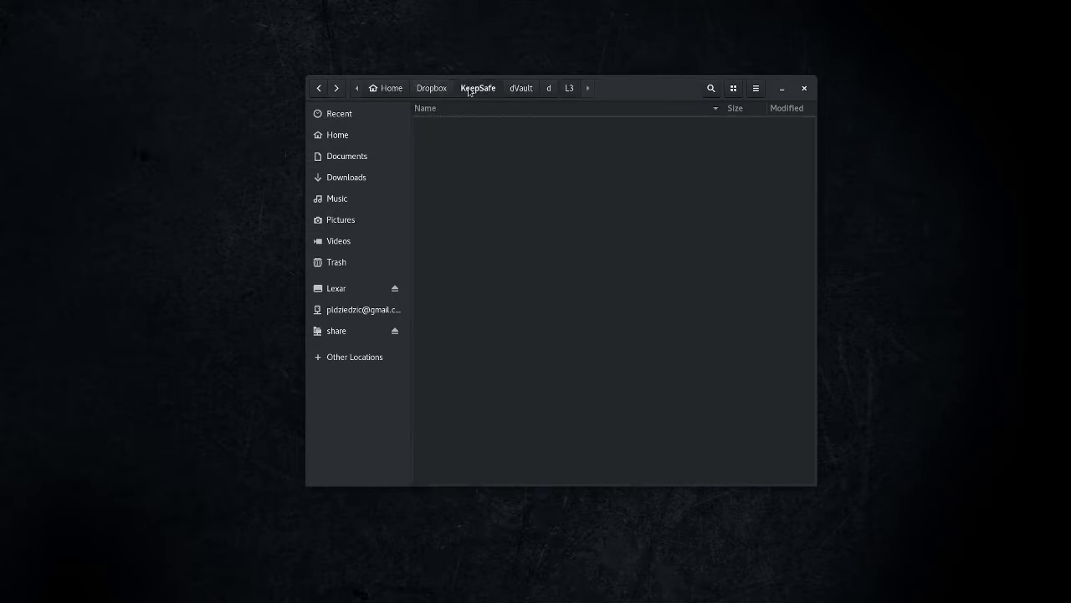
click(520, 88)
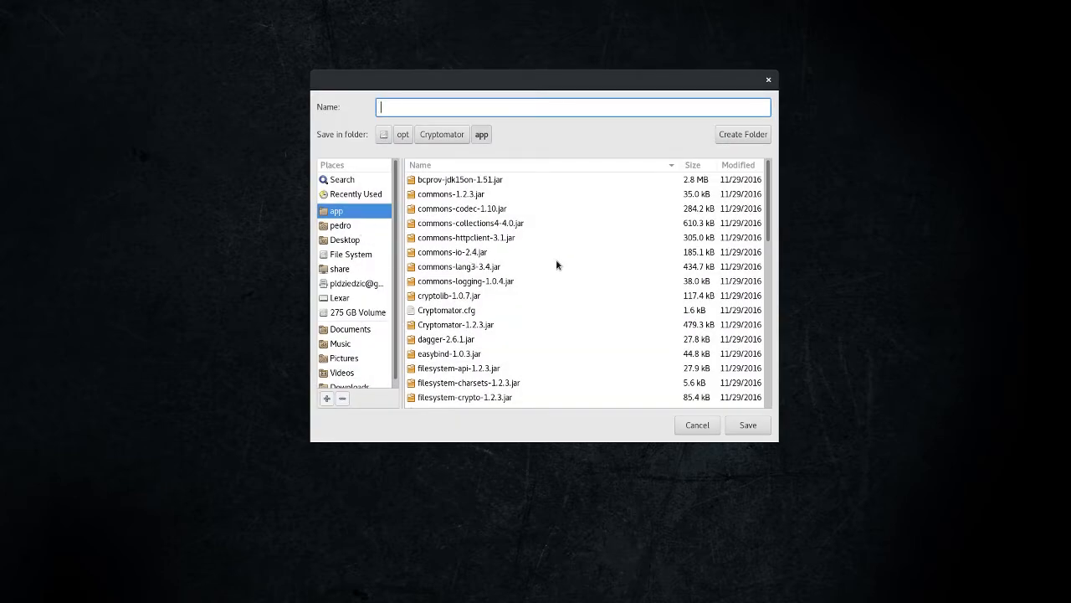
- Type 'test', then 'vua', as the new vault name
text(test)
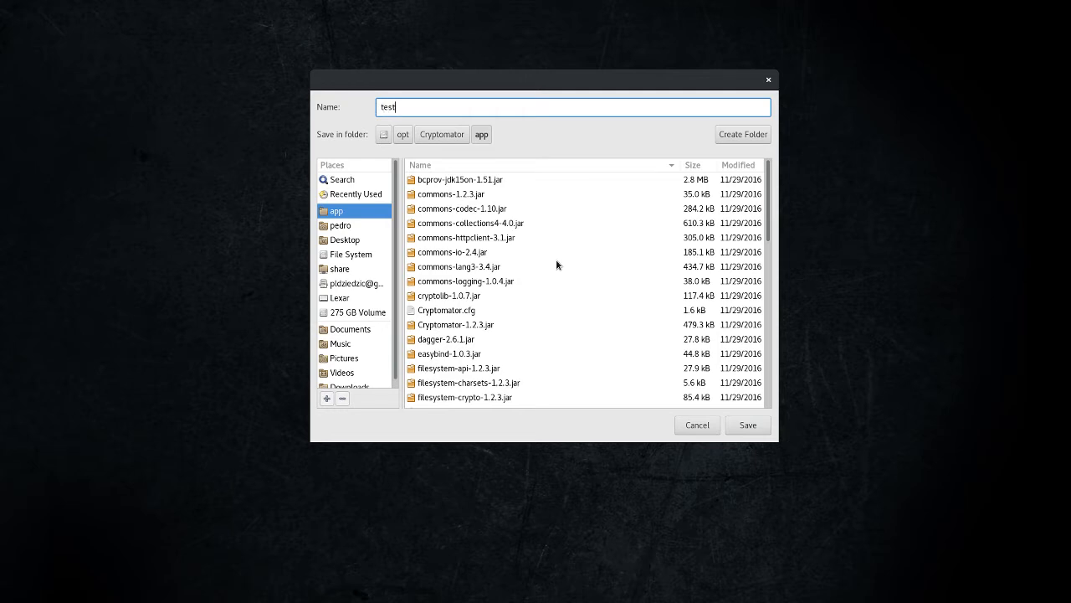
text(vua)
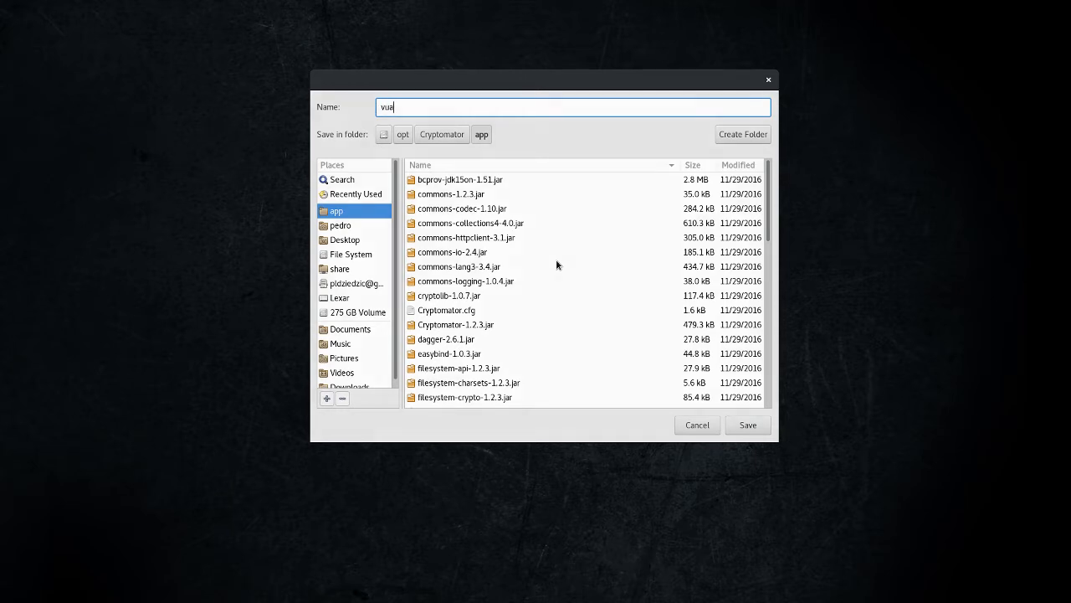